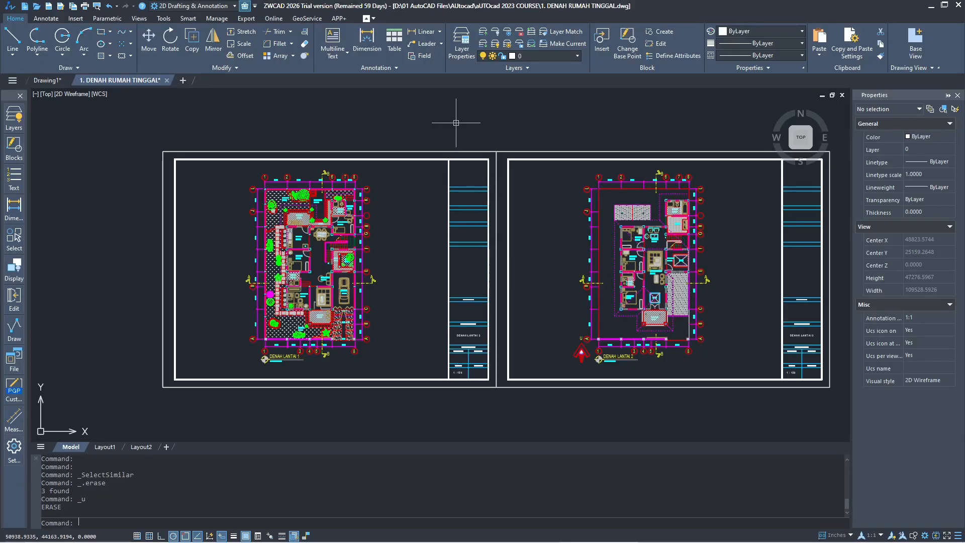
mouse_move(416, 251)
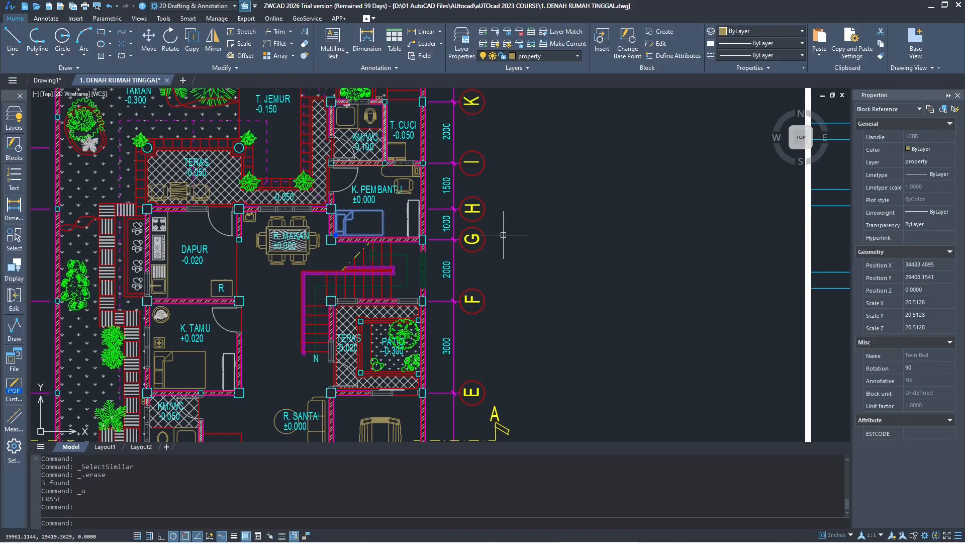
Erase the selected Twin Bed block from the K. PEMBANTU room
key(Delete)
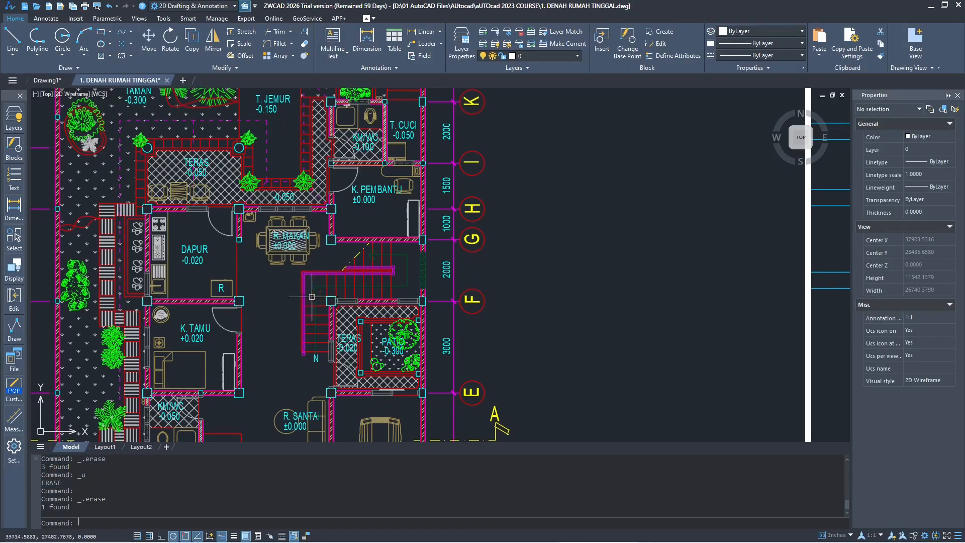
Select the Double Bed in K. TAMU, gather all 3 similar bed blocks and erase them
click(172, 372)
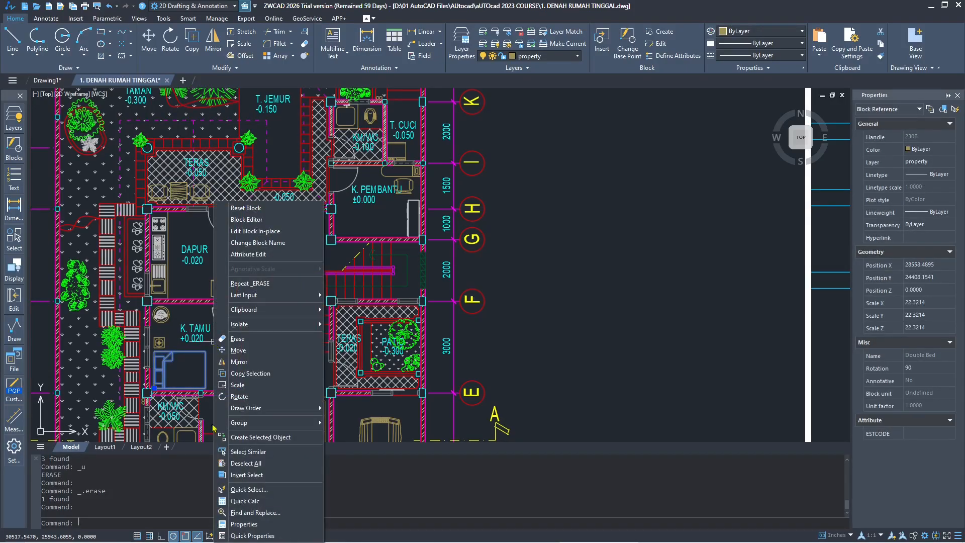
click(248, 452)
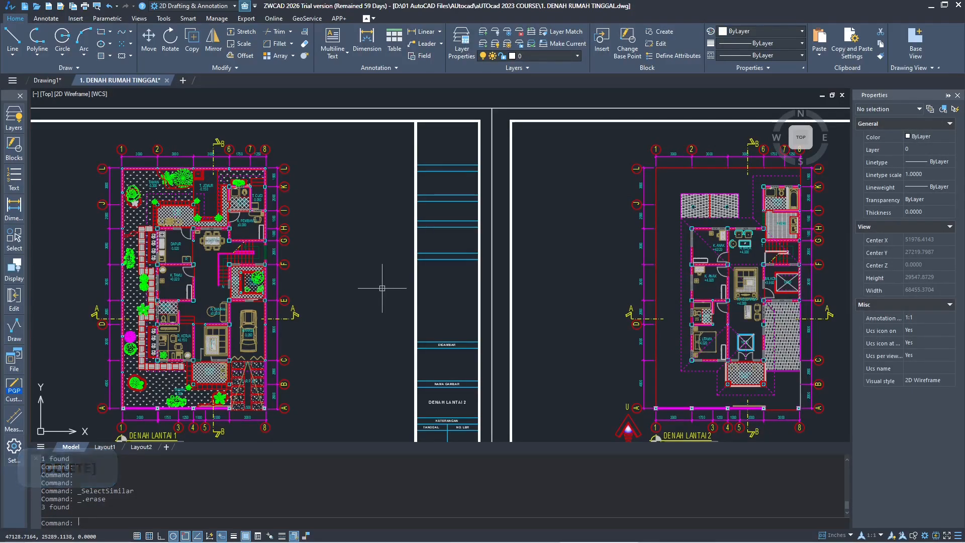
mouse_move(423, 269)
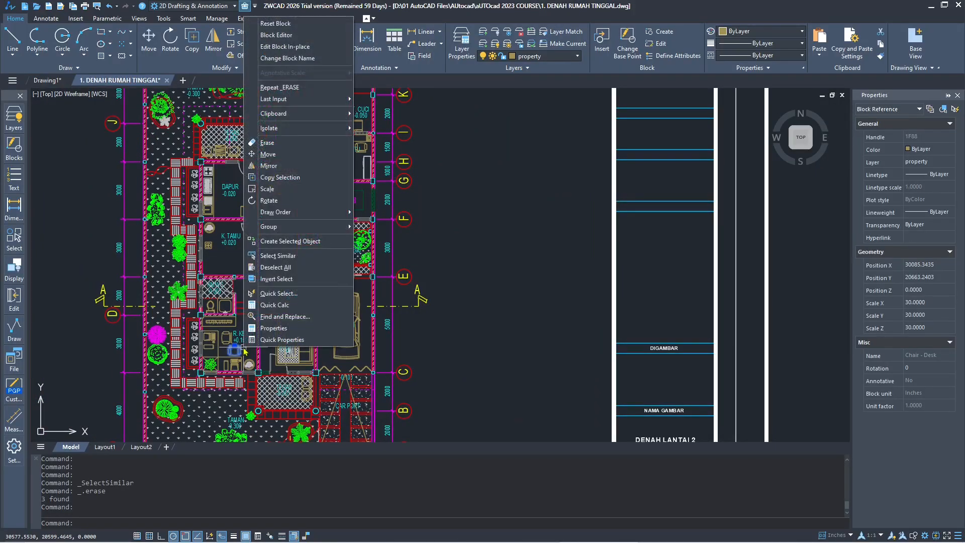
mouse_move(279, 255)
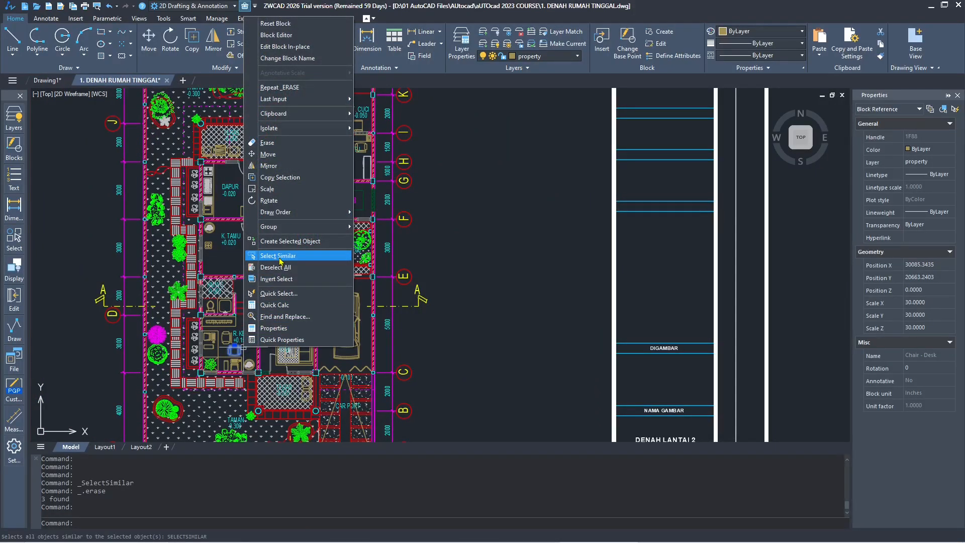